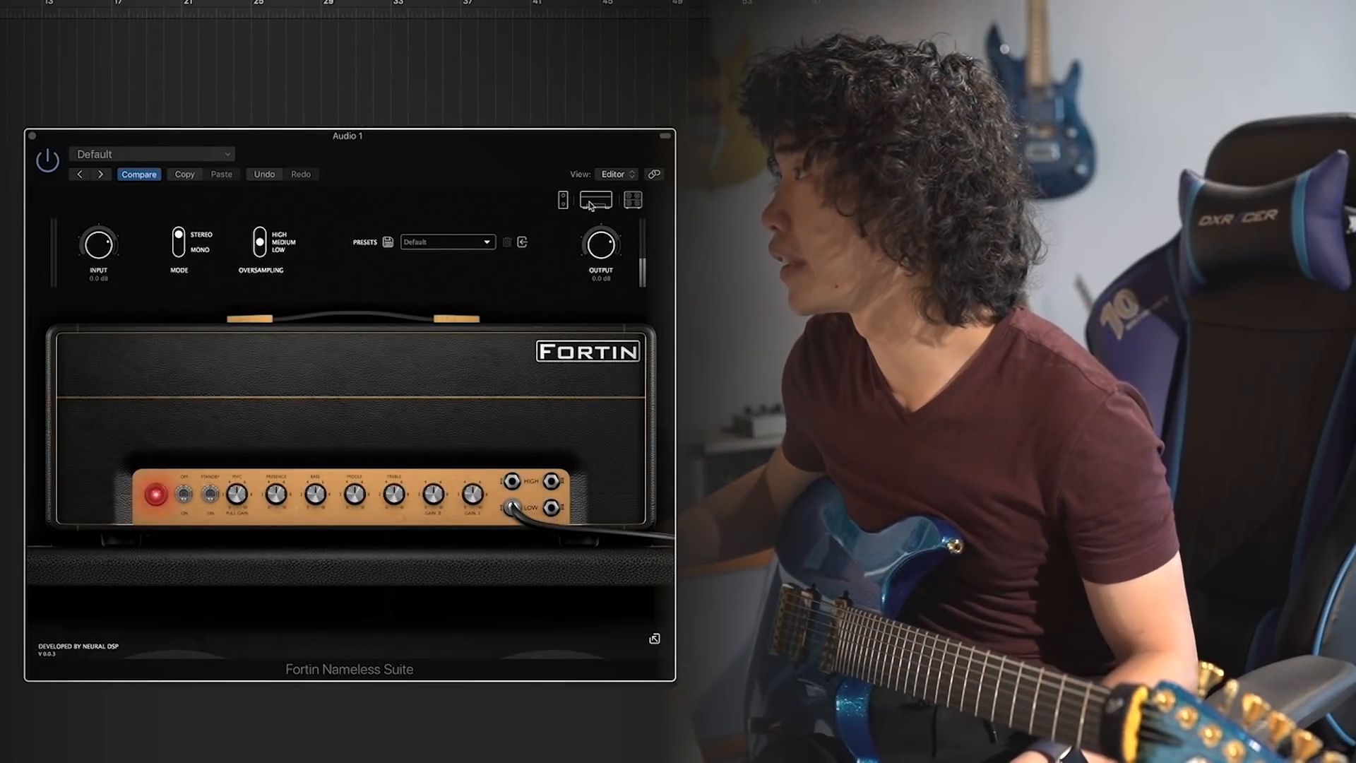
- View the Grind pedal, then show the cabinet and microphone stage
{"action": "left_click", "coordinate": [562, 200]}
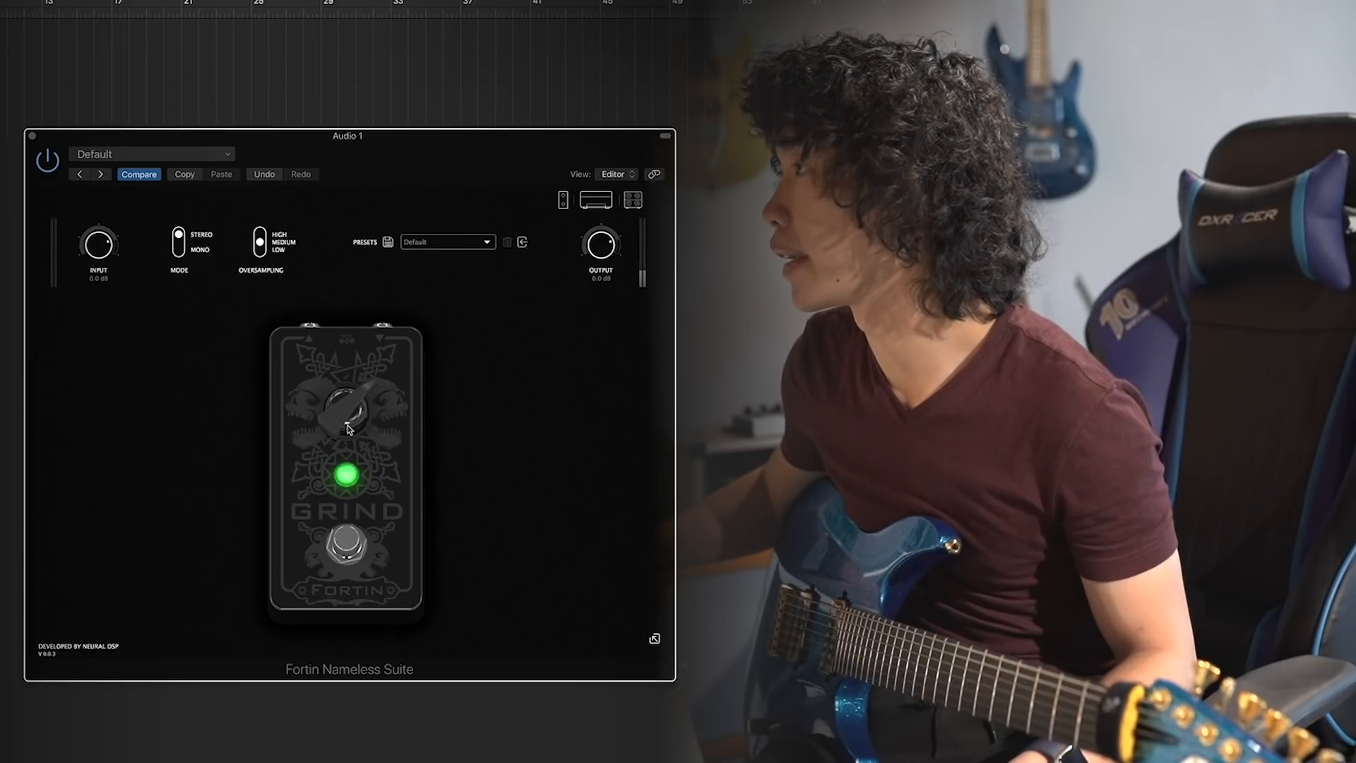
{"action": "left_click", "coordinate": [597, 200]}
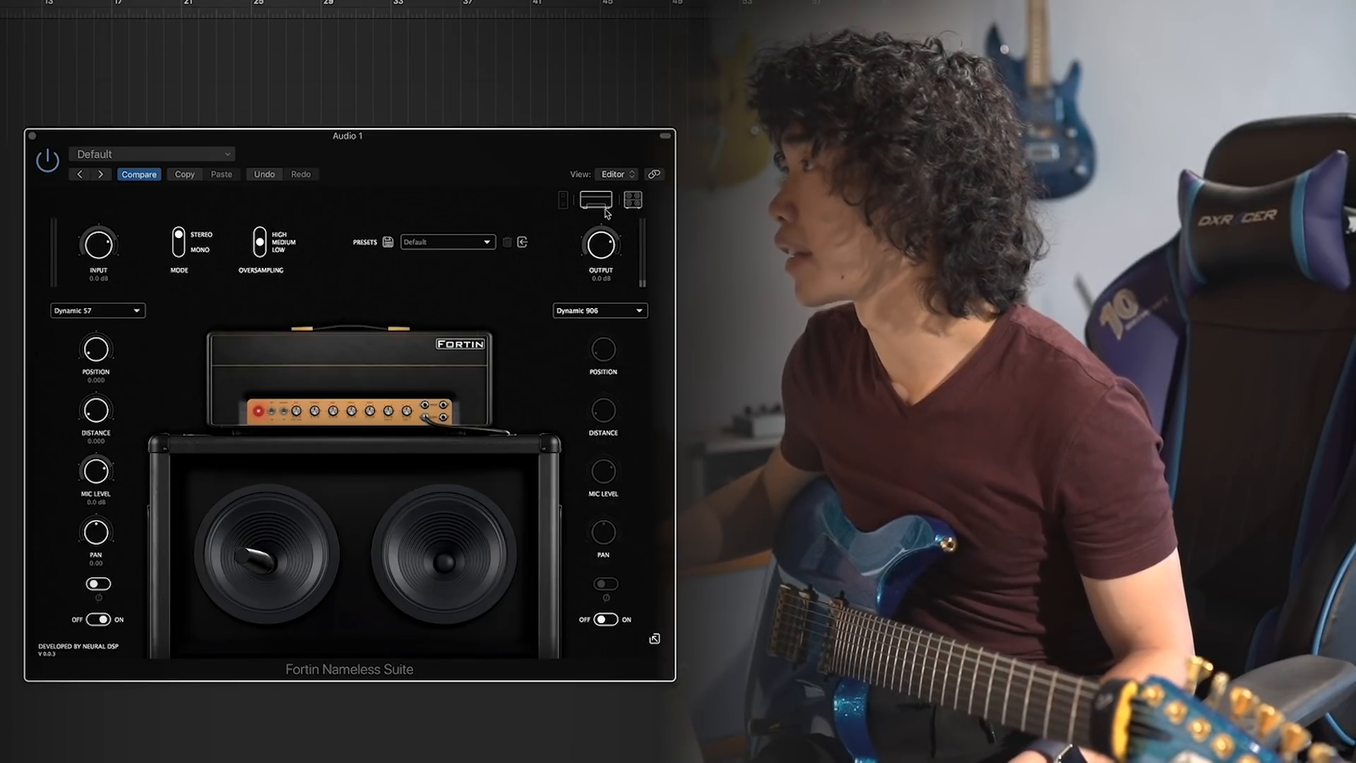
{"action": "mouse_move", "coordinate": [280, 502]}
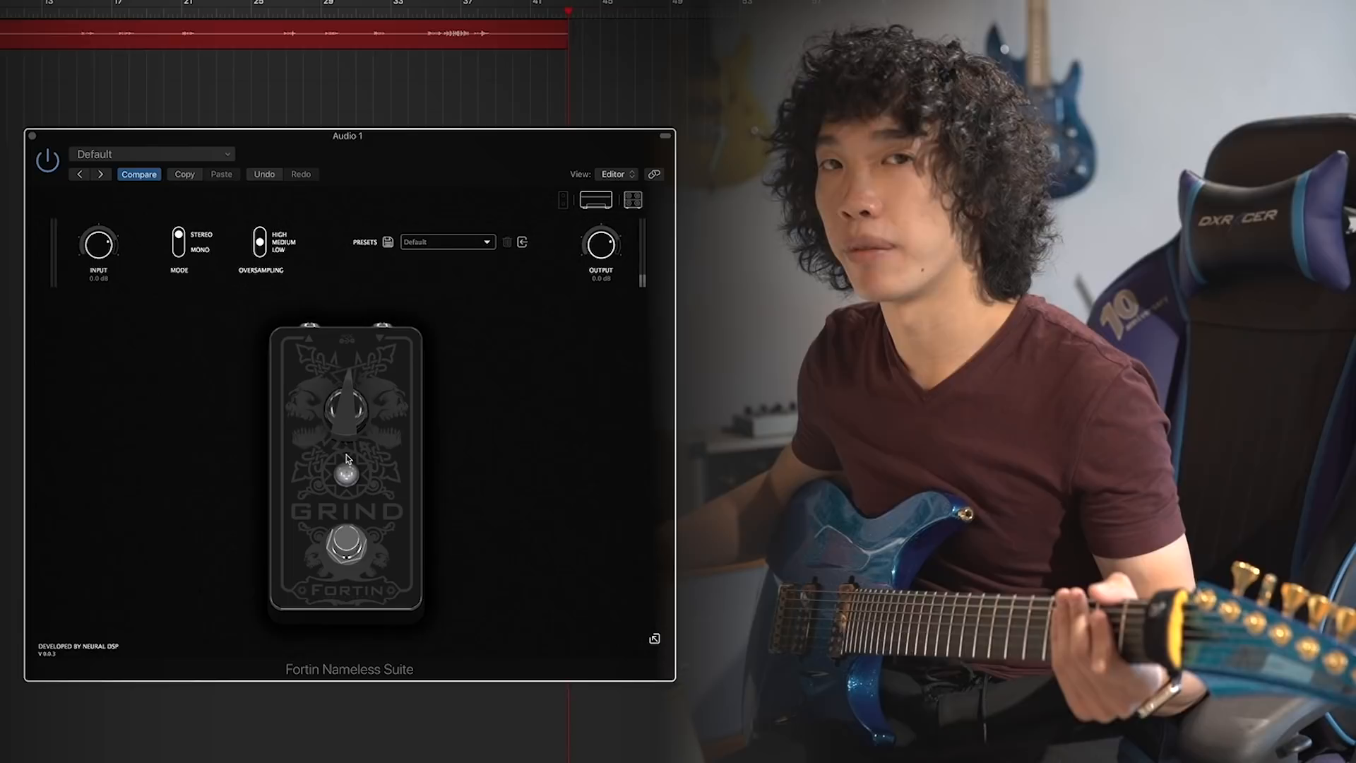
- Switch the Grind pedal on, then return to the cabinet and microphone stage
{"action": "left_click", "coordinate": [346, 473]}
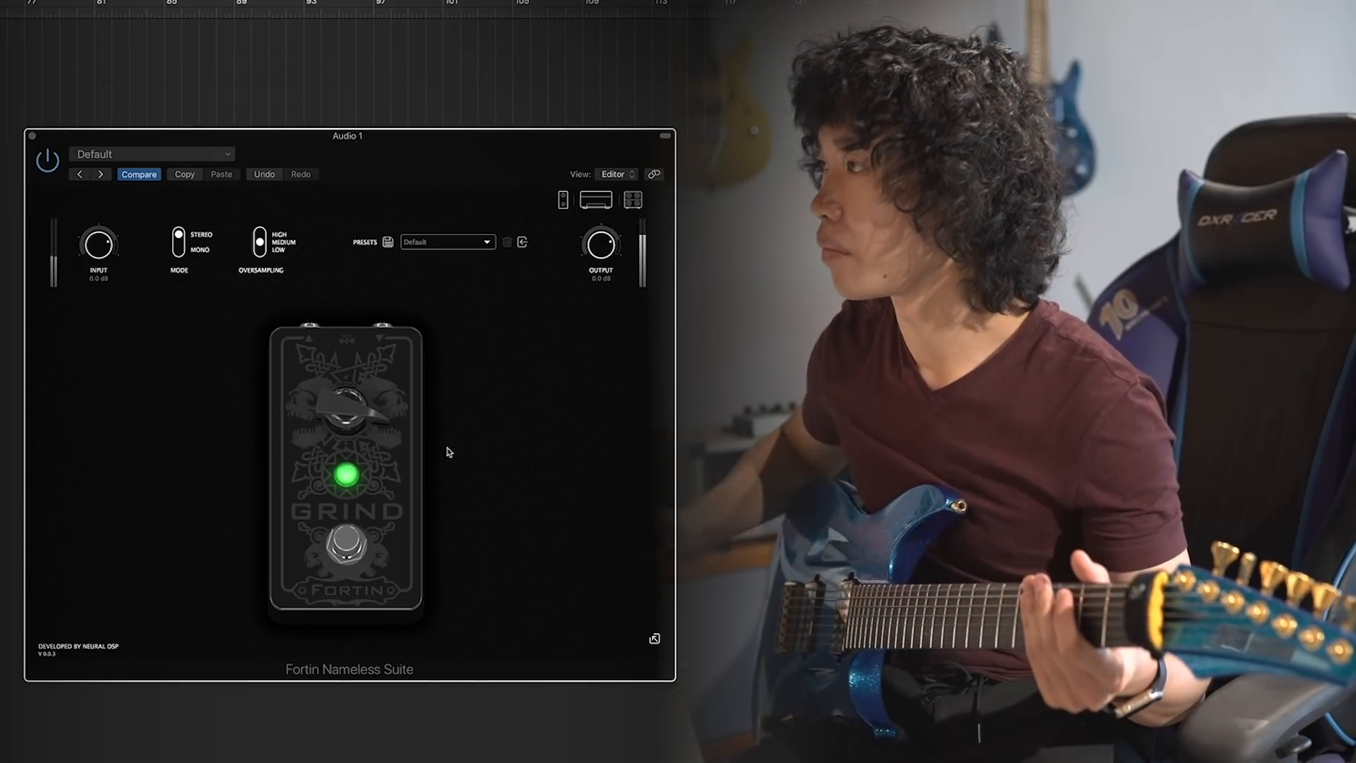
{"action": "left_click", "coordinate": [632, 200]}
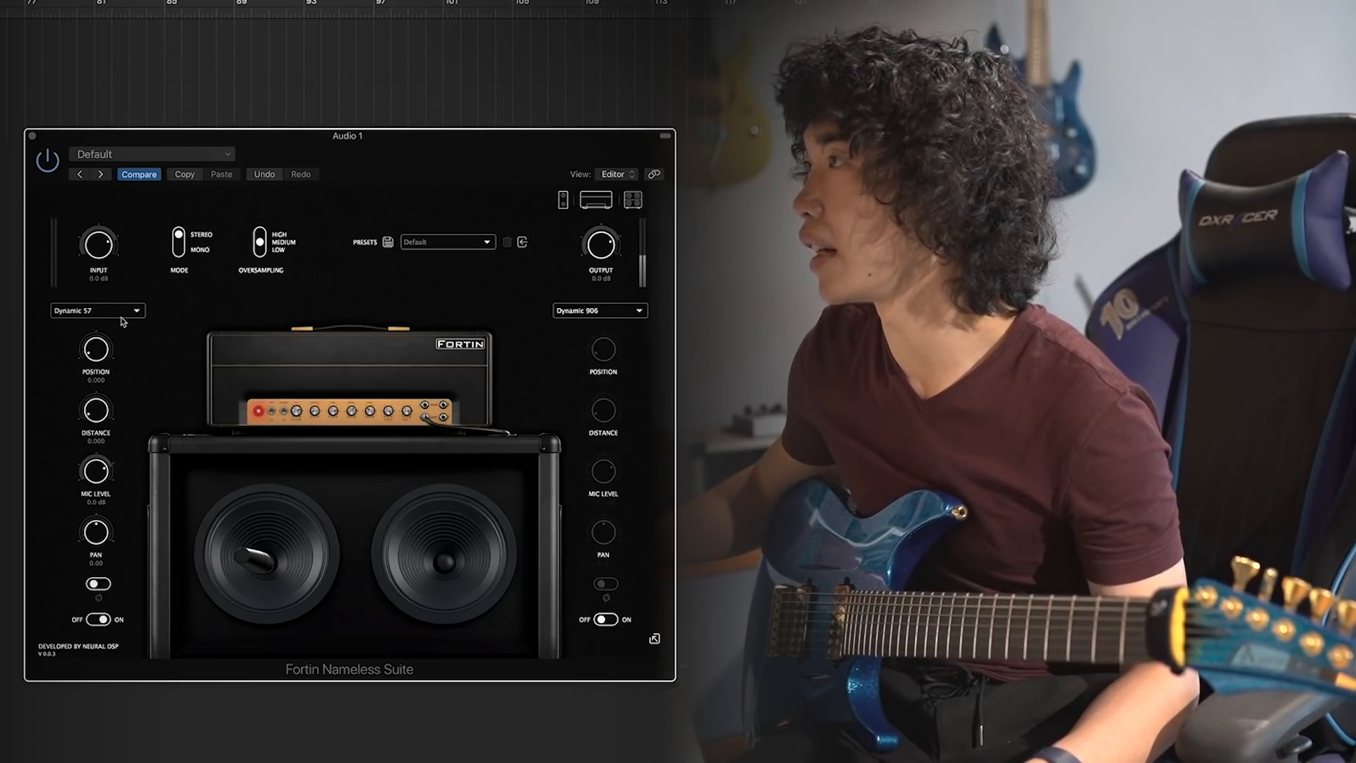
- Change the first cabinet microphone from Dynamic 57 to Condenser 184
{"action": "left_click", "coordinate": [96, 310]}
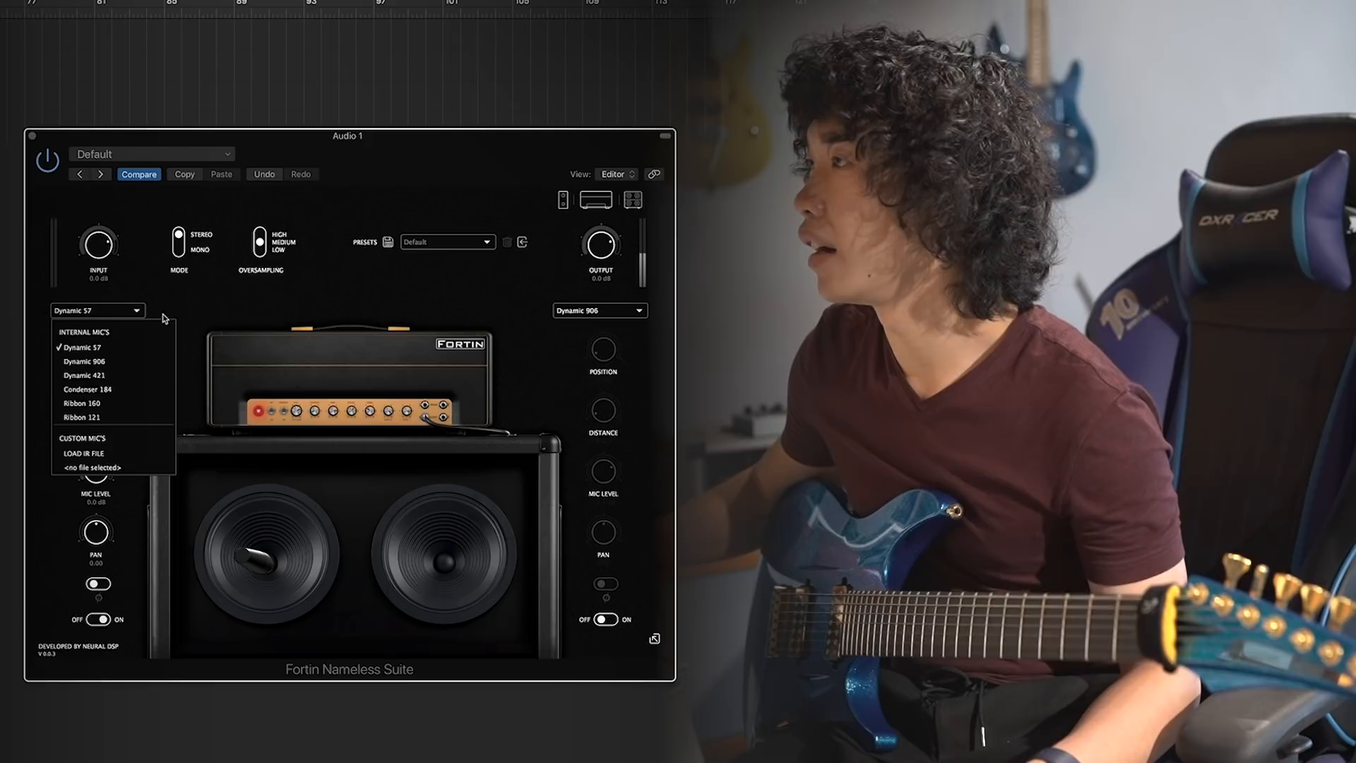
{"action": "left_click", "coordinate": [87, 389]}
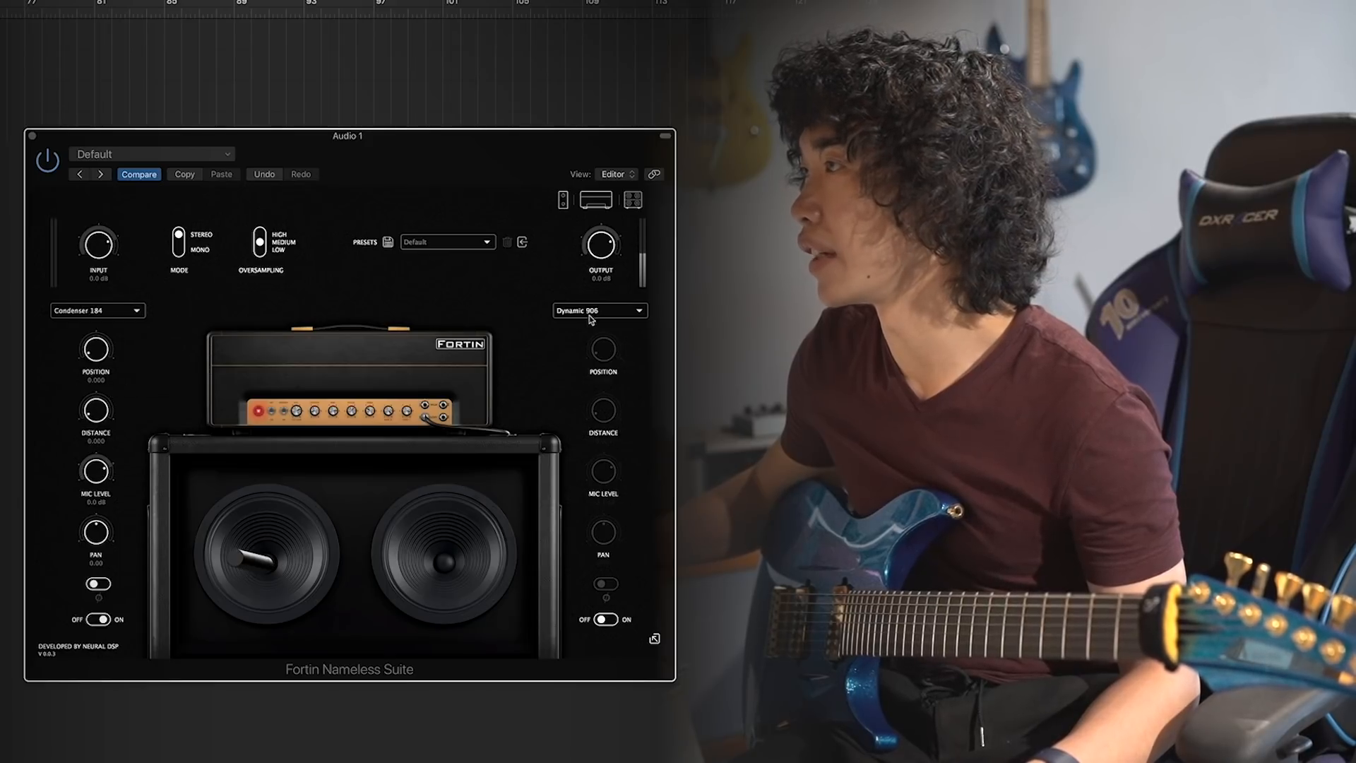